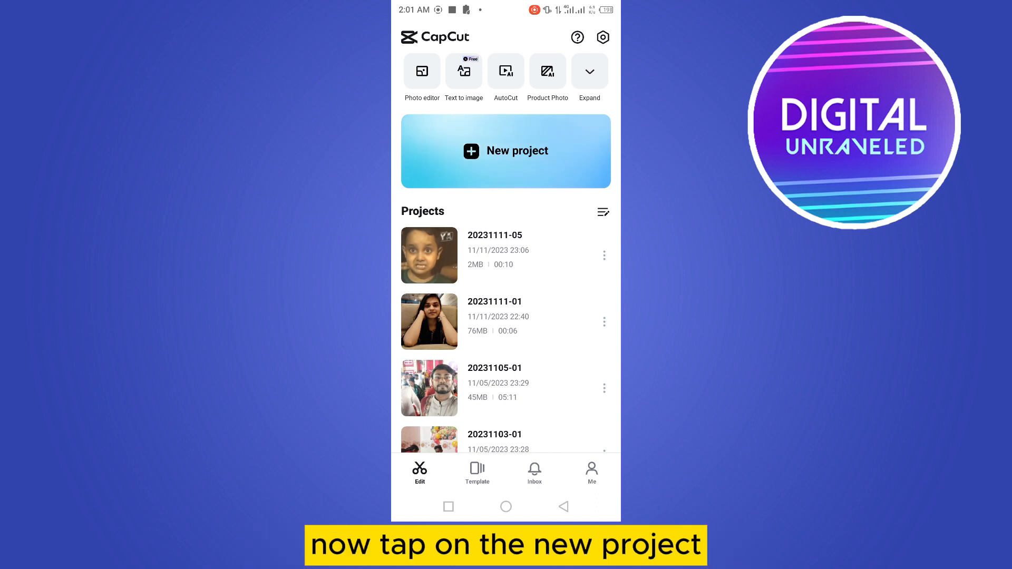
# Step: Start a new CapCut project to bring up the phone's video gallery
pyautogui.click(506, 150)
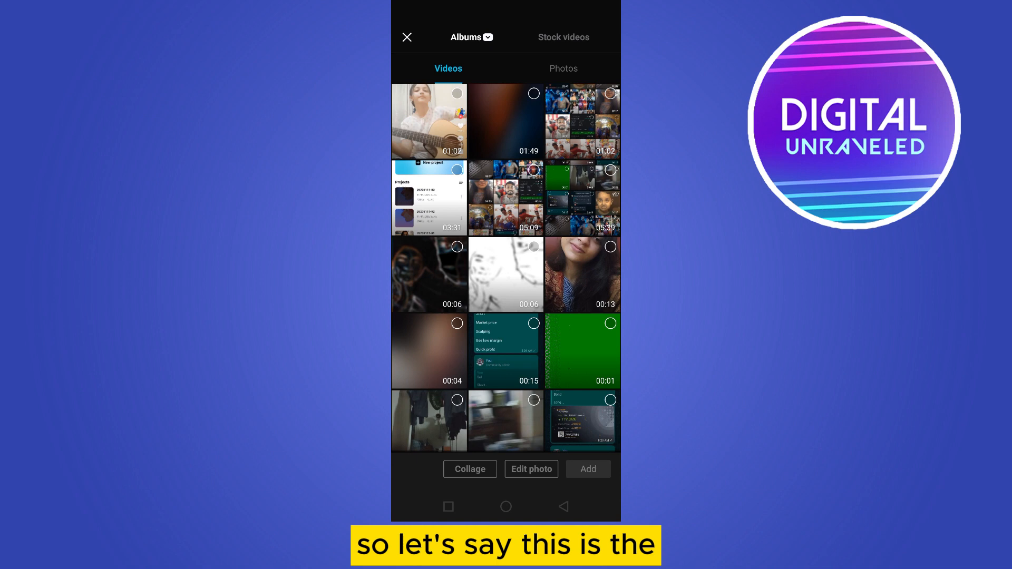
# Step: Add the phone recording from the Videos grid to the project timeline
pyautogui.click(505, 121)
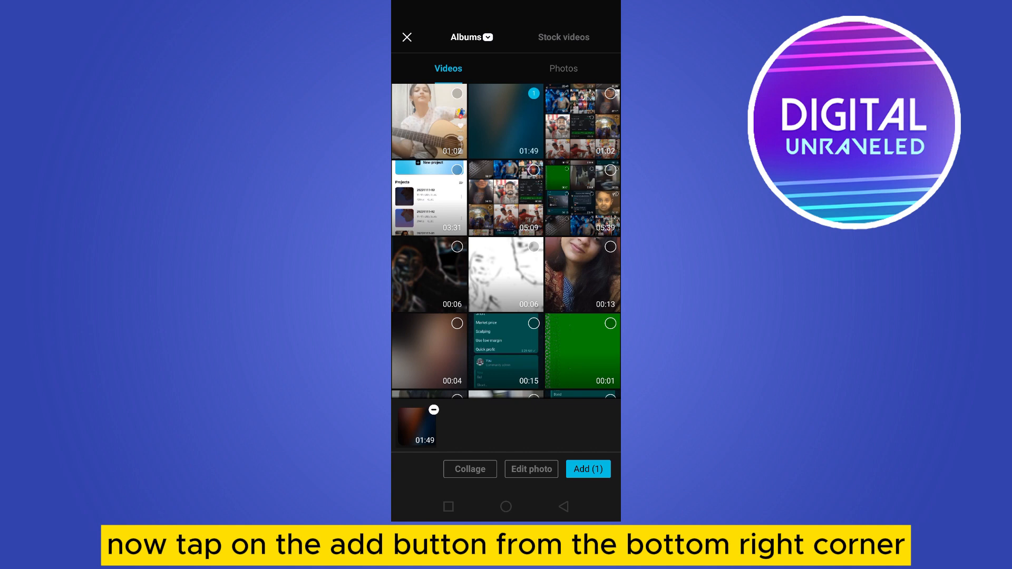
pyautogui.click(588, 468)
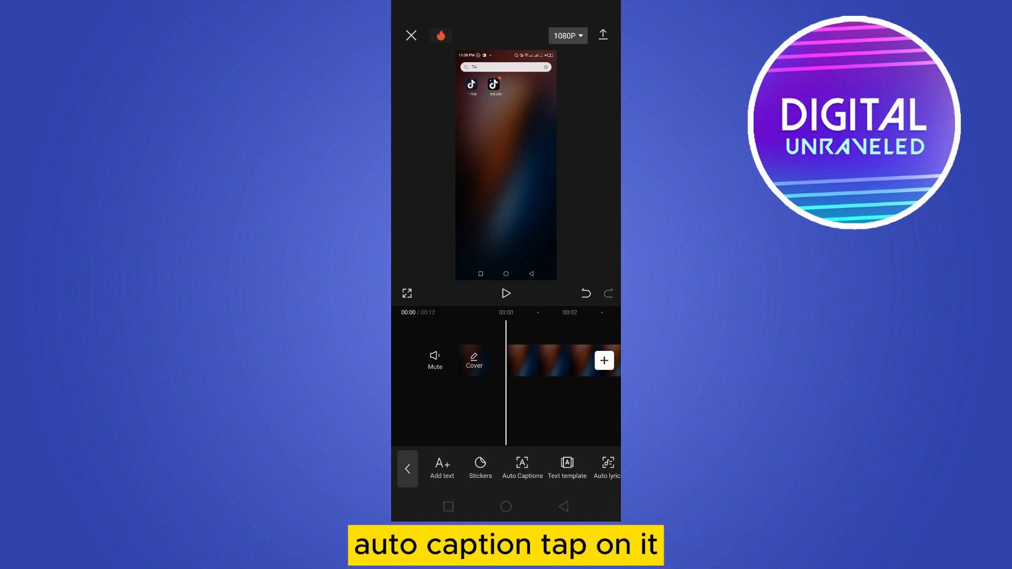
# Step: Run Auto Captions with sound source From video to transcribe the speech
pyautogui.click(522, 468)
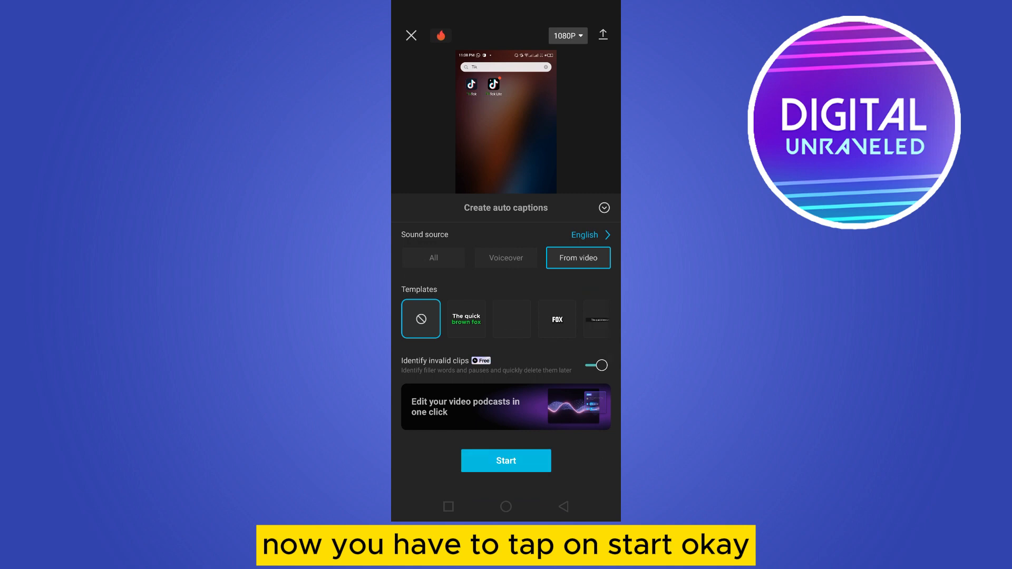
pyautogui.click(505, 460)
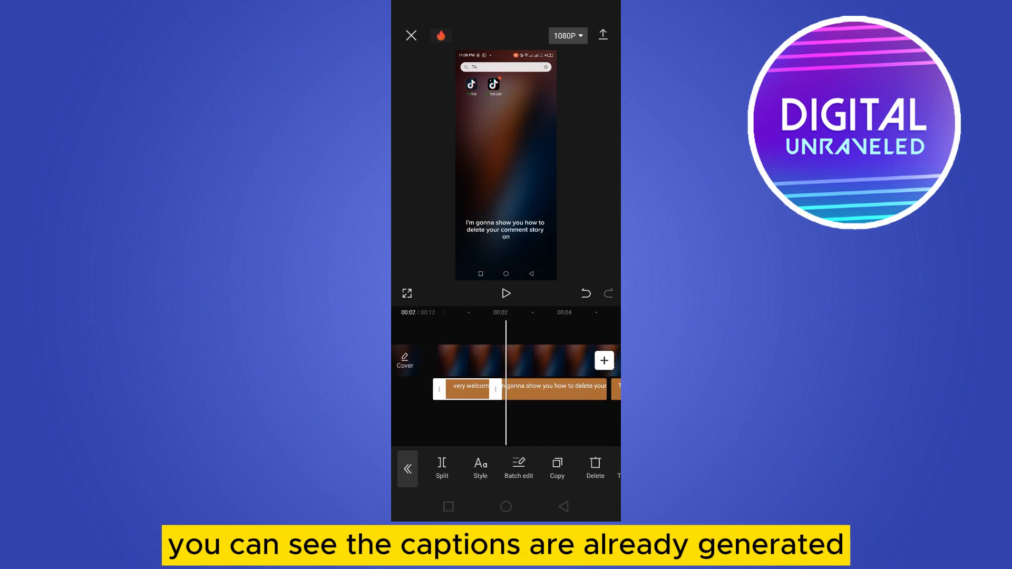
# Step: Open Style templates for the first caption, 'very welcome to this channel today'
pyautogui.click(466, 388)
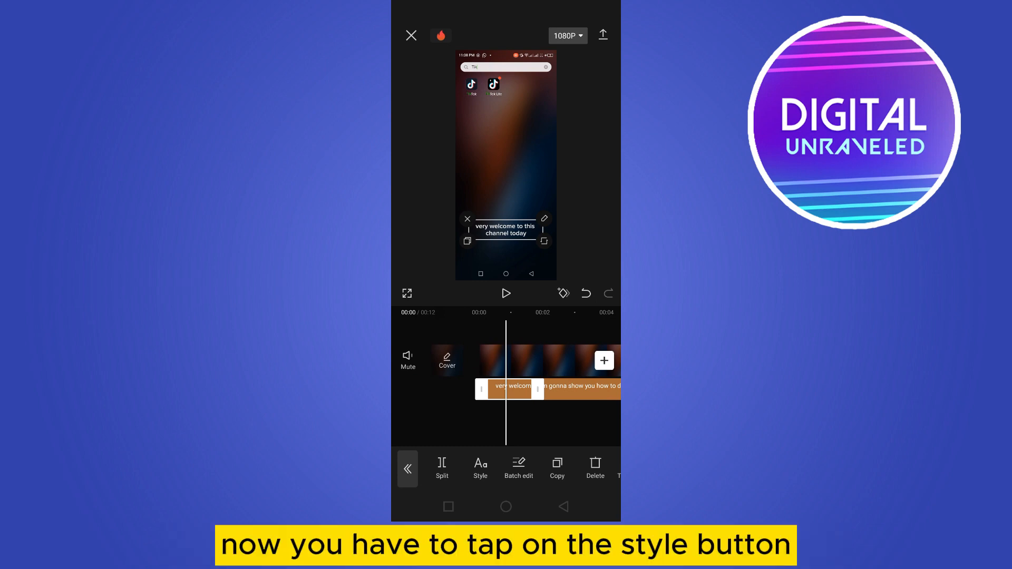
pyautogui.click(480, 468)
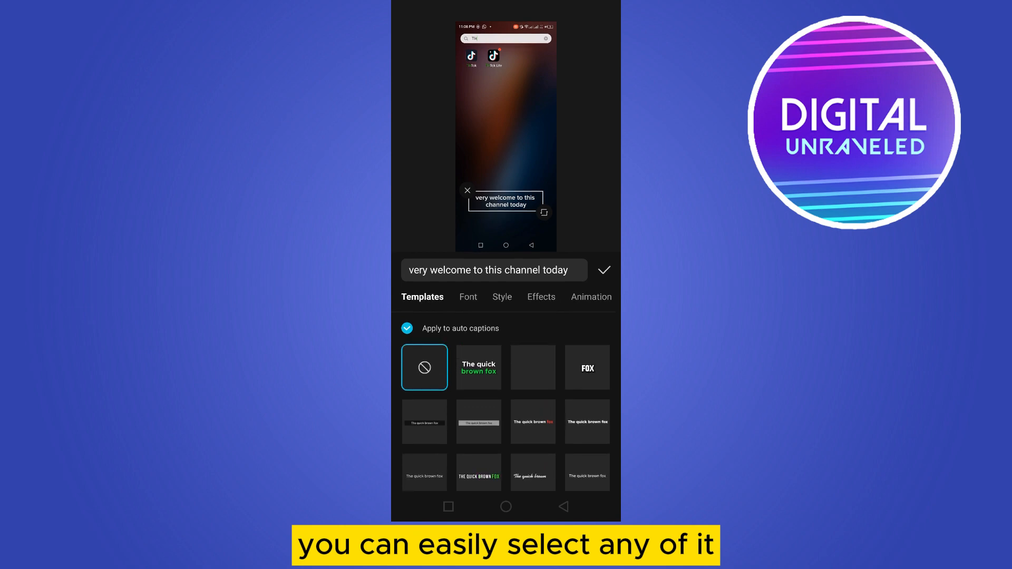
# Step: Apply the third caption template to all auto captions and show text style presets
pyautogui.click(532, 368)
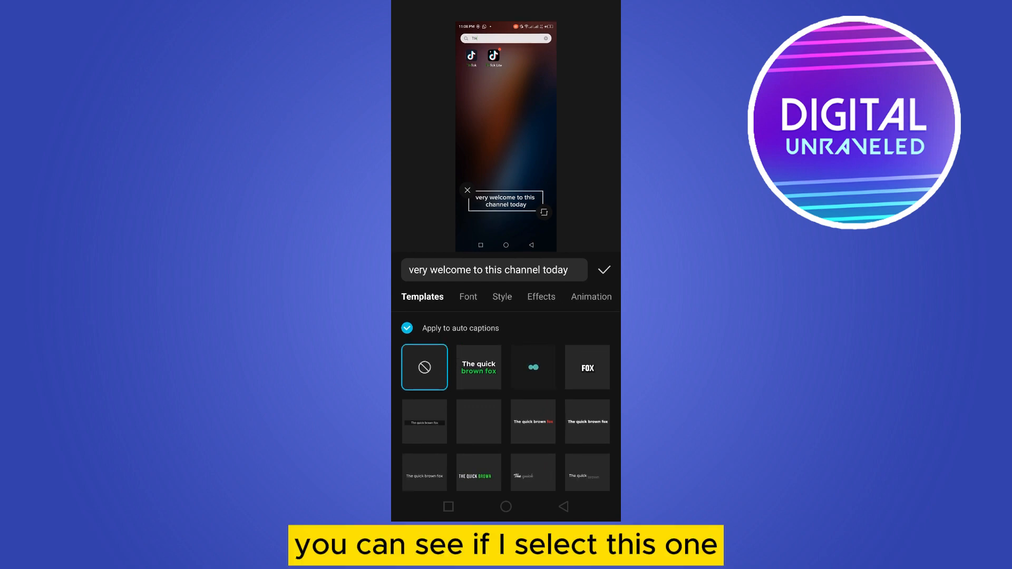
pyautogui.click(532, 367)
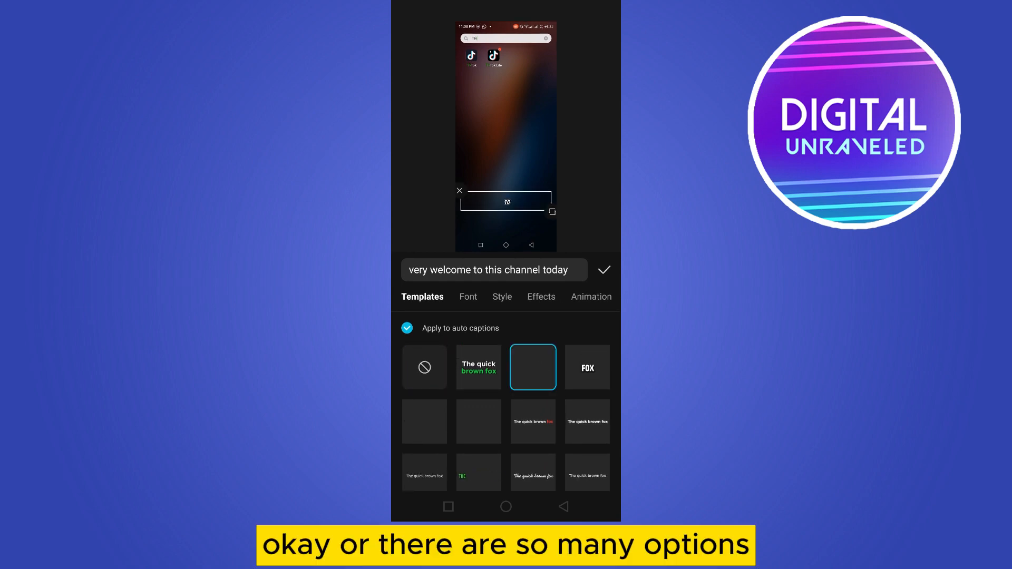
pyautogui.scroll(-3)
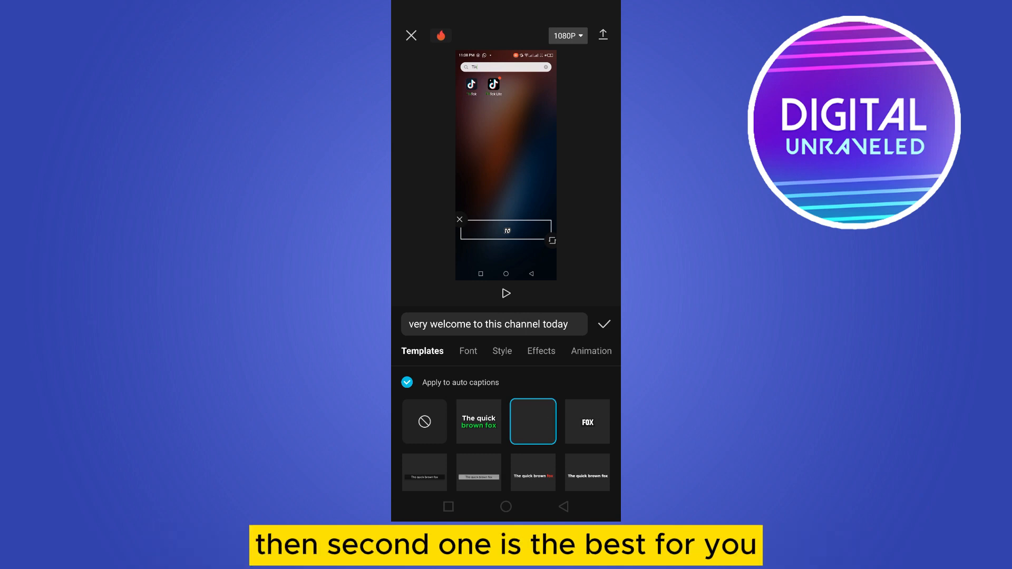
pyautogui.click(501, 350)
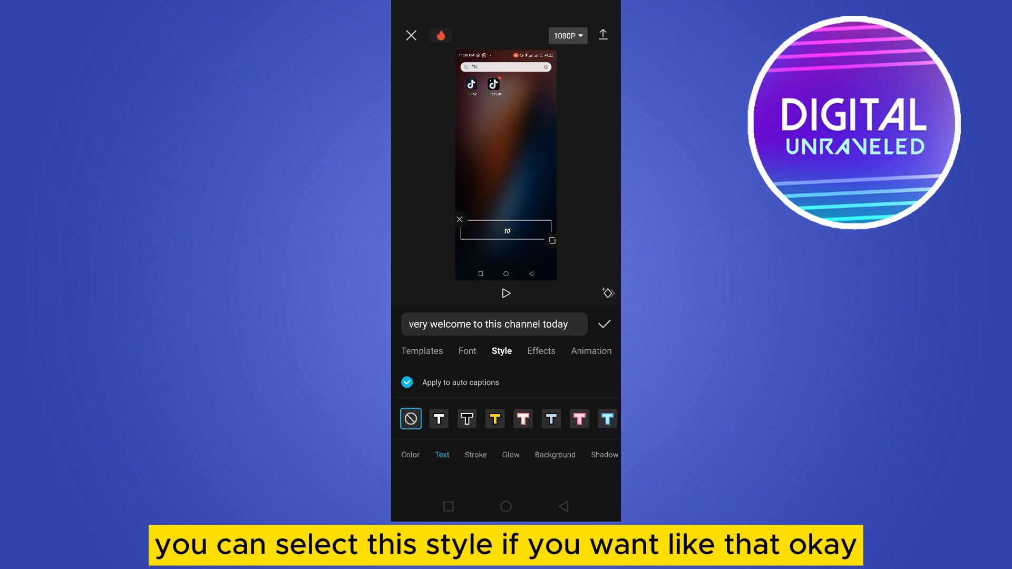
# Step: Apply the orange ART effect from the Trending effects to the captions
pyautogui.click(495, 418)
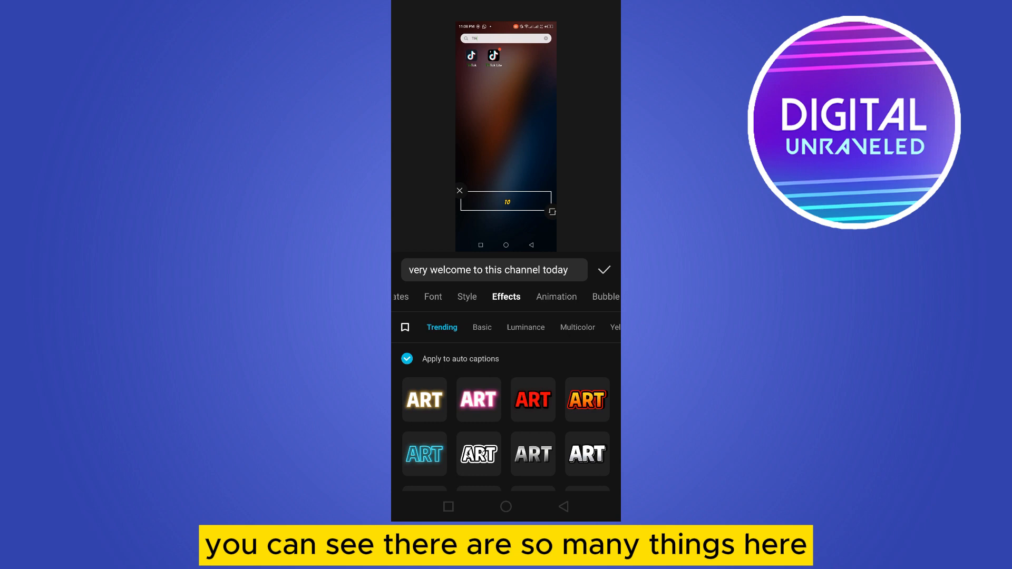
pyautogui.click(586, 400)
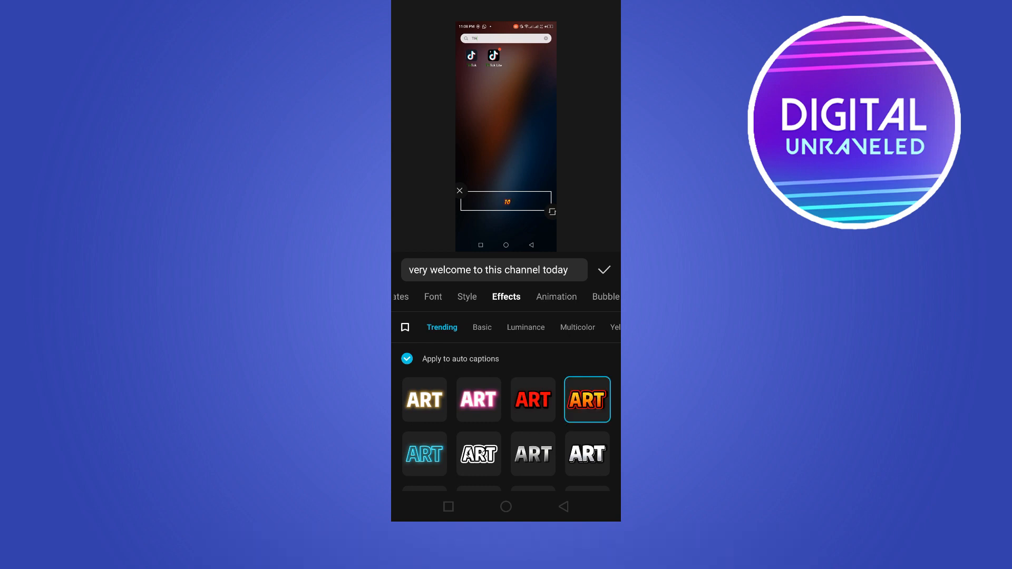